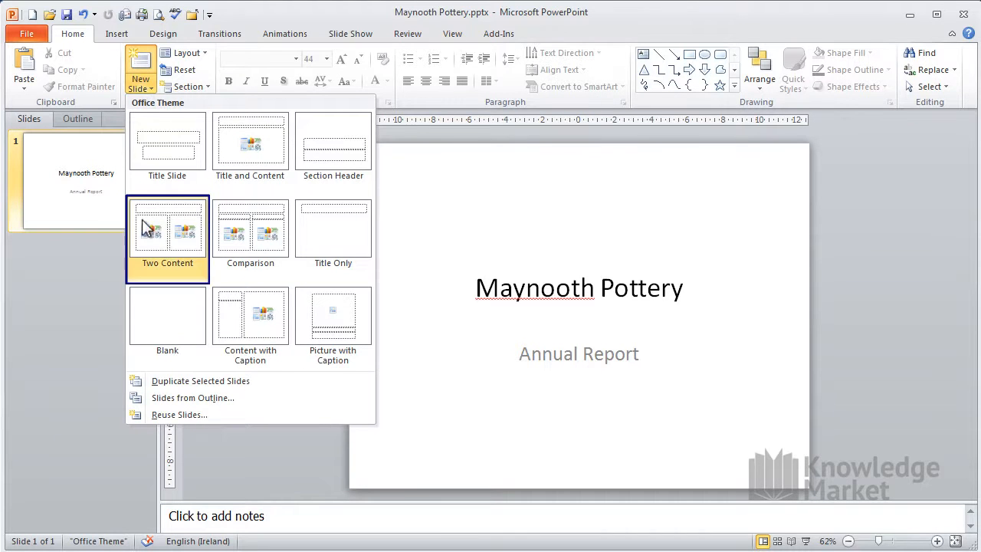
pyautogui.moveTo(161, 235)
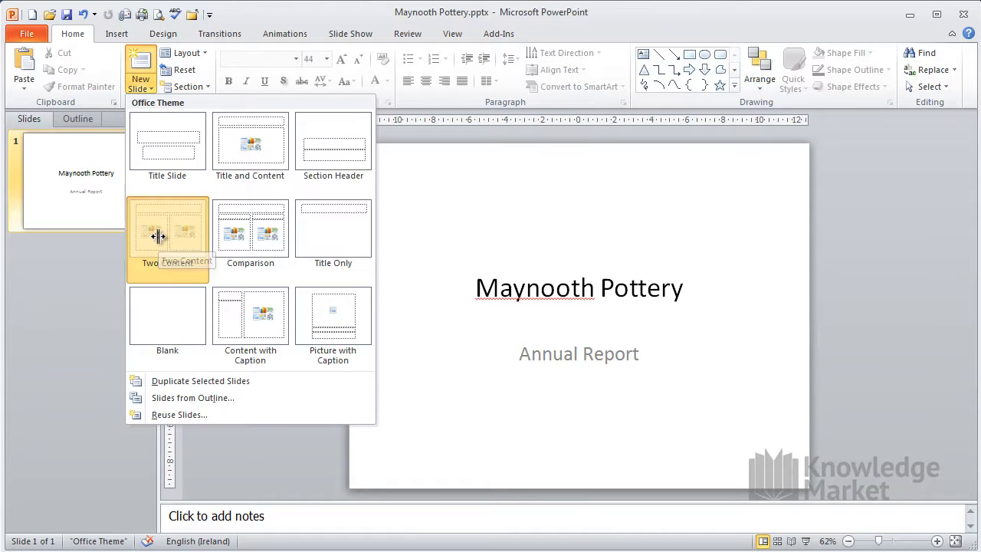
# - Insert a second slide using the Two Content layout
pyautogui.click(167, 230)
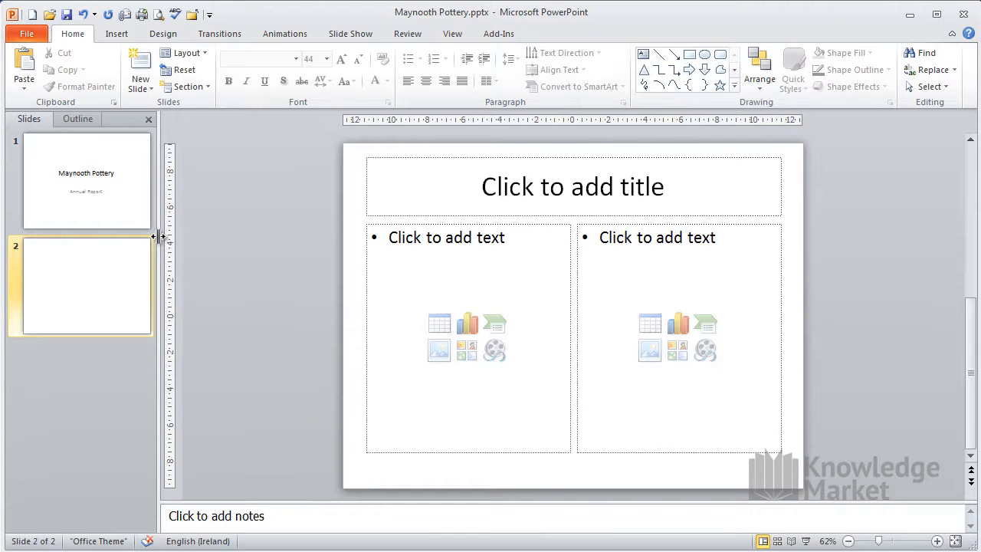
pyautogui.moveTo(542, 191)
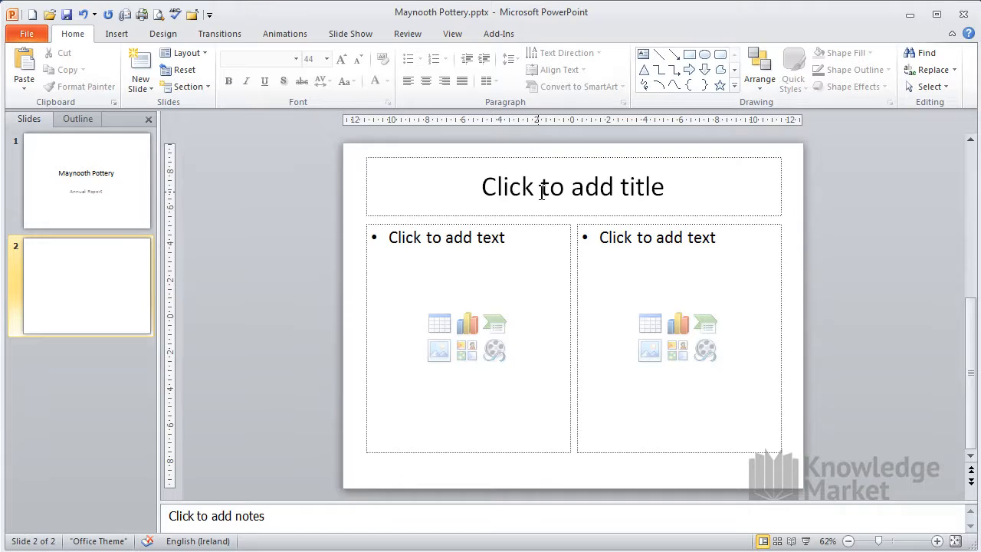
# - Type 'Sales Staff' as the new slide's title
pyautogui.write('Sales Staff')
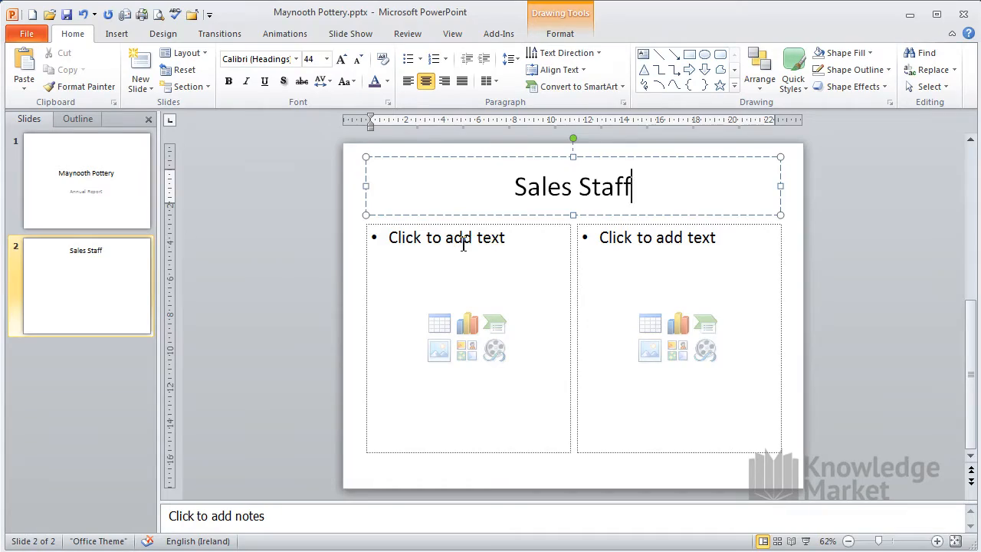
pyautogui.click(460, 244)
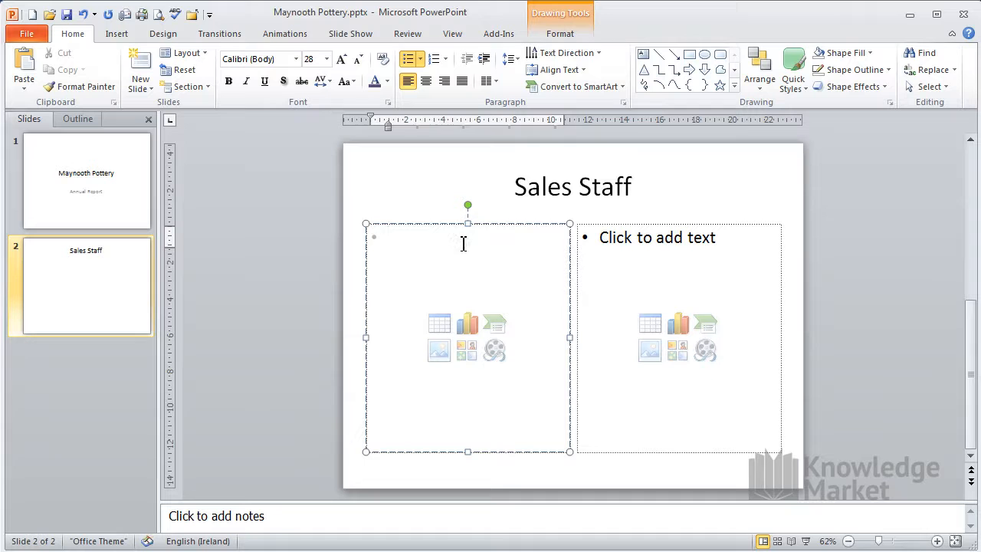
pyautogui.write('Area Covered')
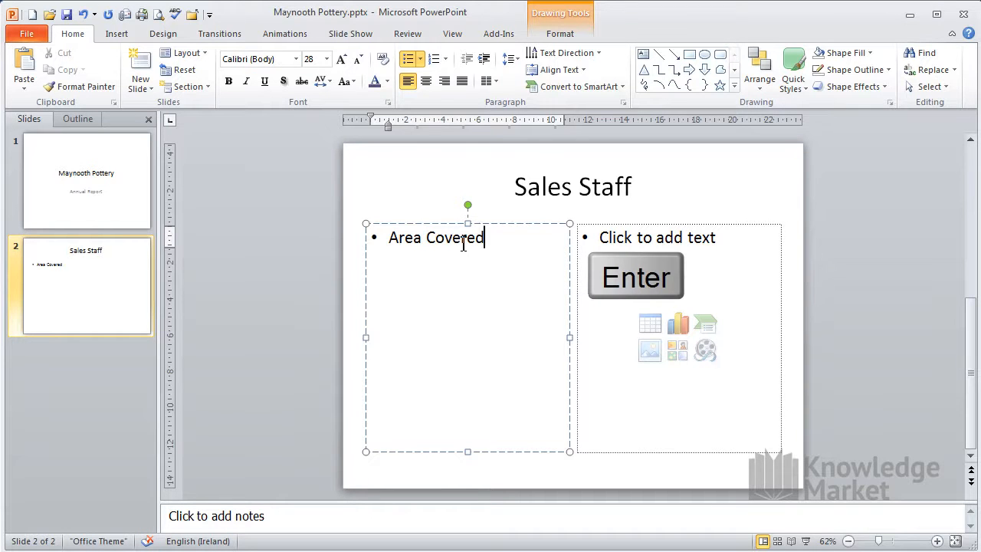
pyautogui.press('enter')
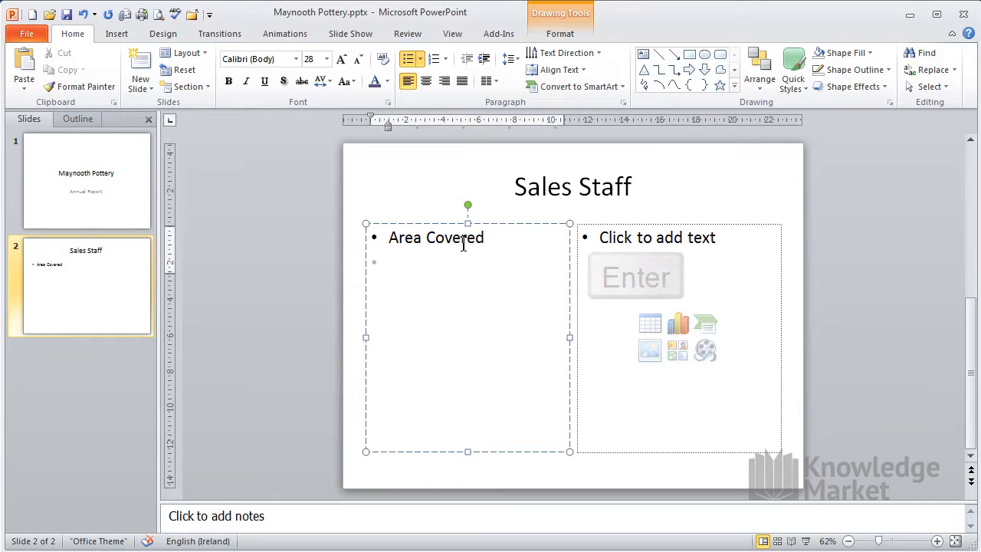
pyautogui.write('North')
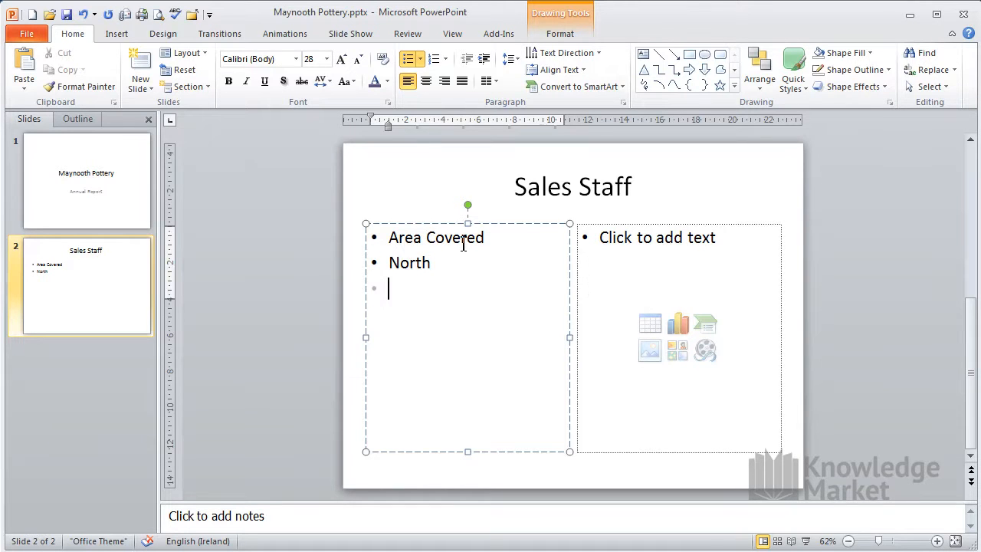
pyautogui.write('Ed Delaney')
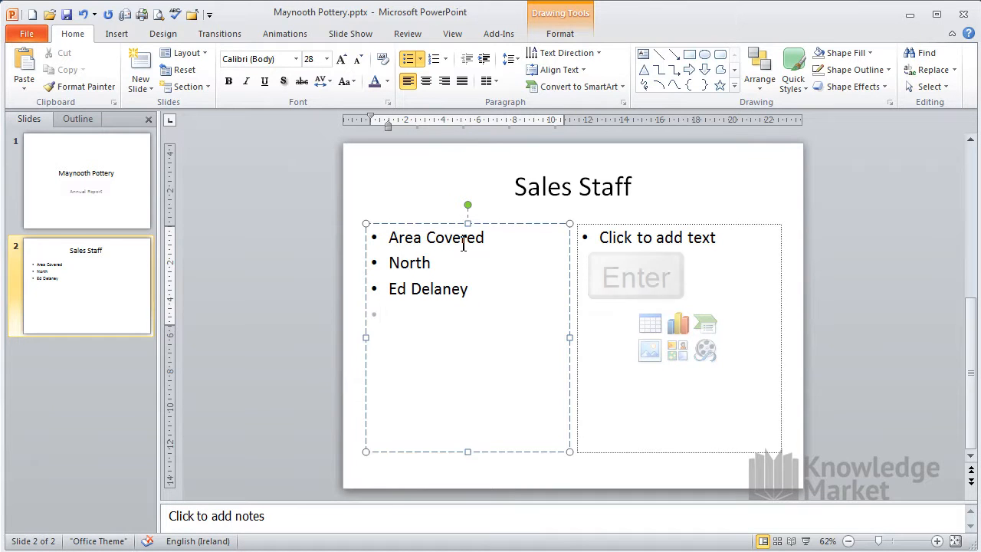
pyautogui.write('Frank')
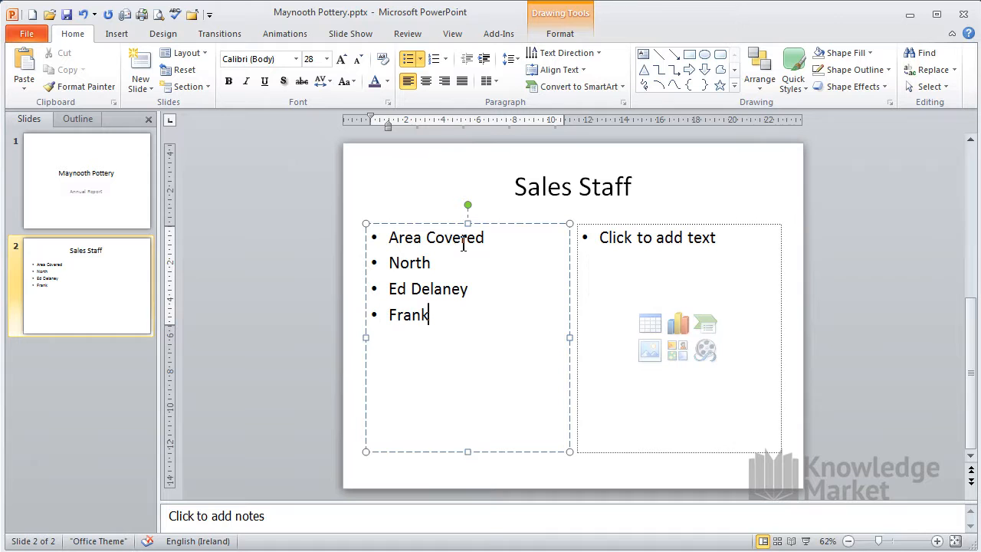
pyautogui.write('Mullins')
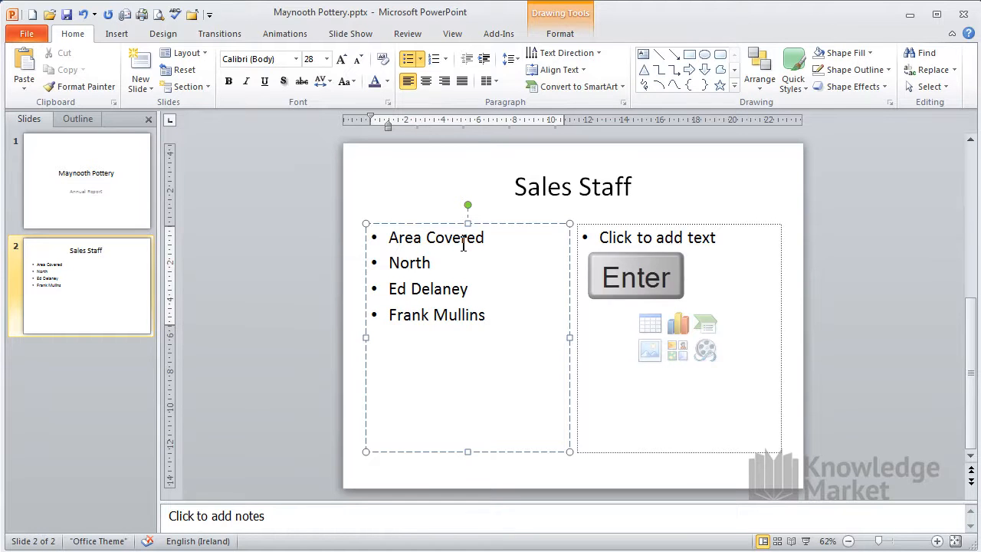
pyautogui.write('South')
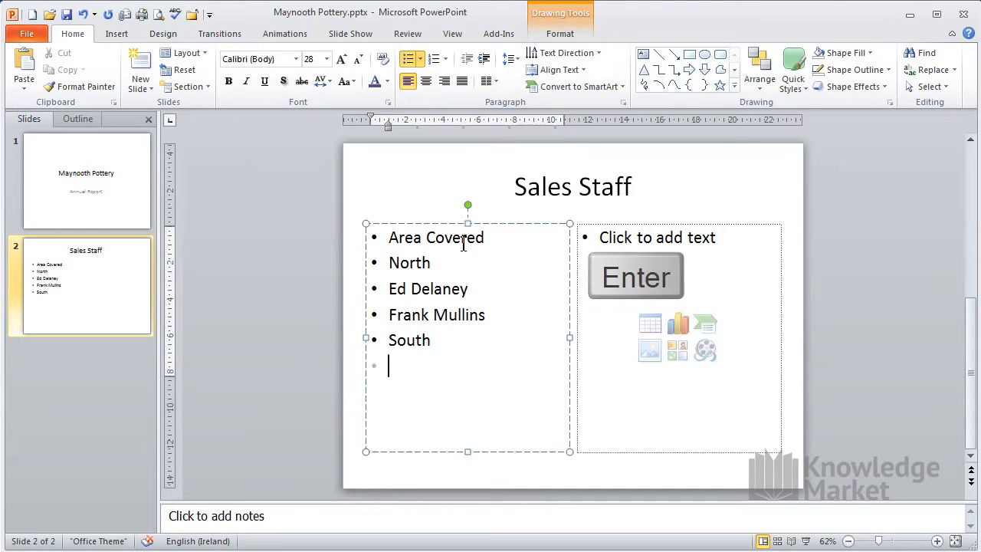
pyautogui.write('L')
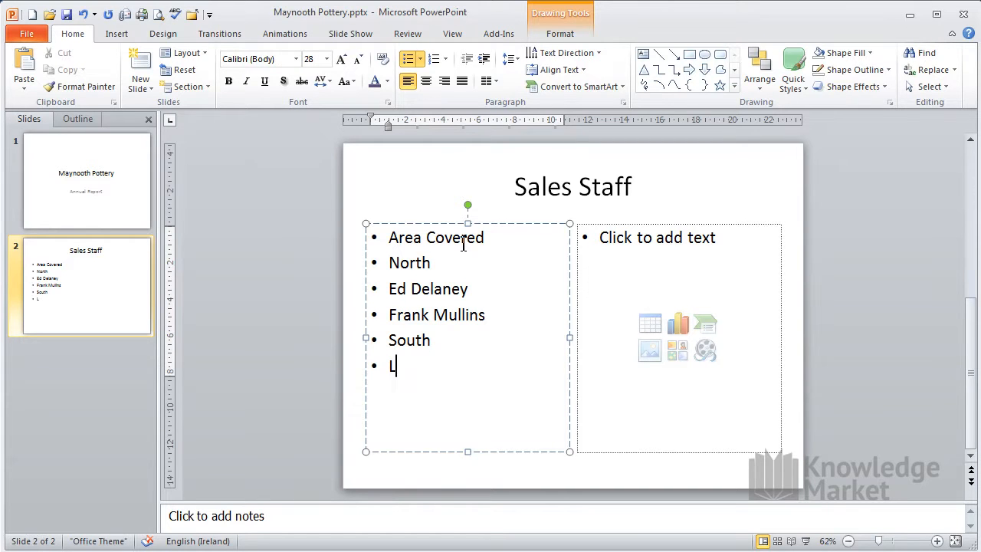
pyautogui.write('uisa G')
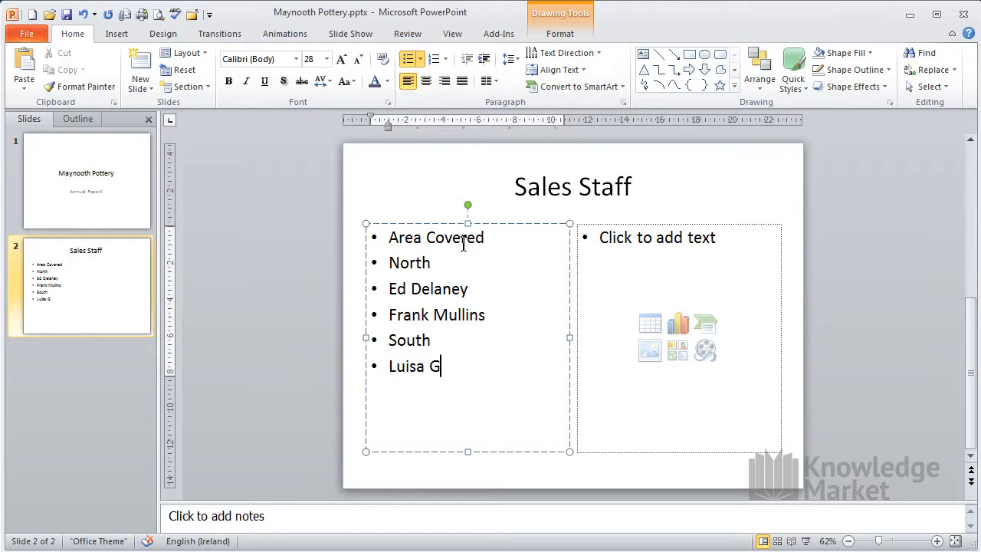
pyautogui.write('arcia')
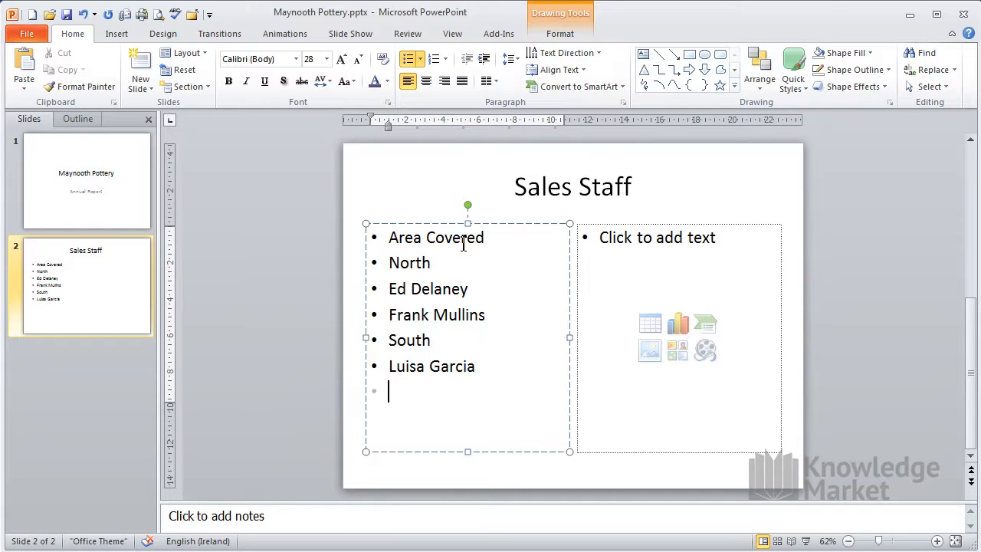
pyautogui.write('Kevin')
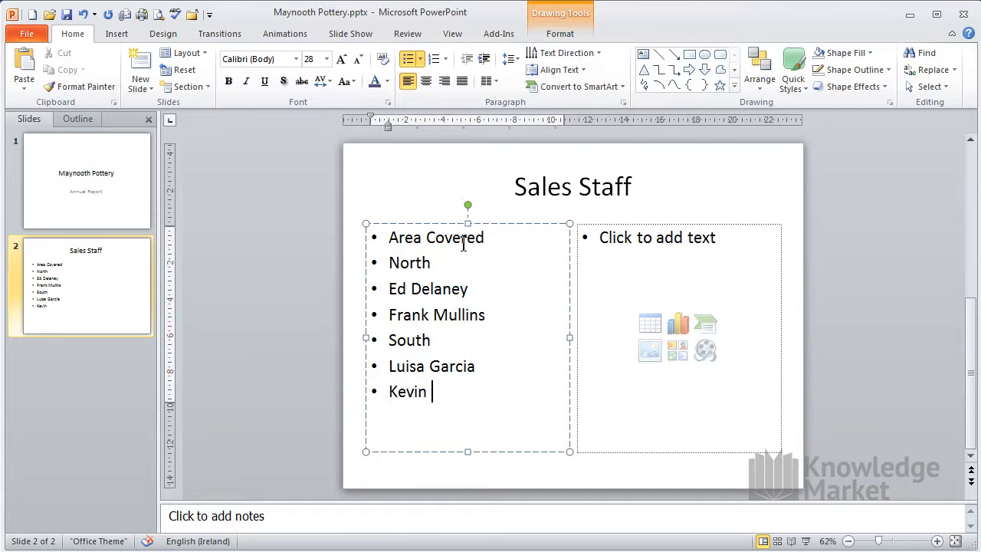
pyautogui.write('Byrne')
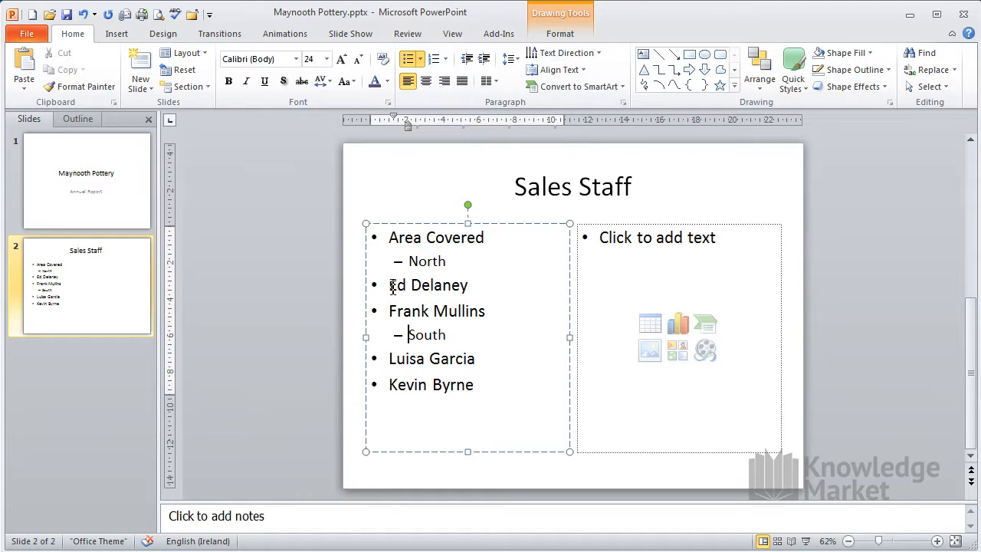
# - Demote the two North staff lines and the two South staff lines to third-level bullets
pyautogui.click(484, 59)
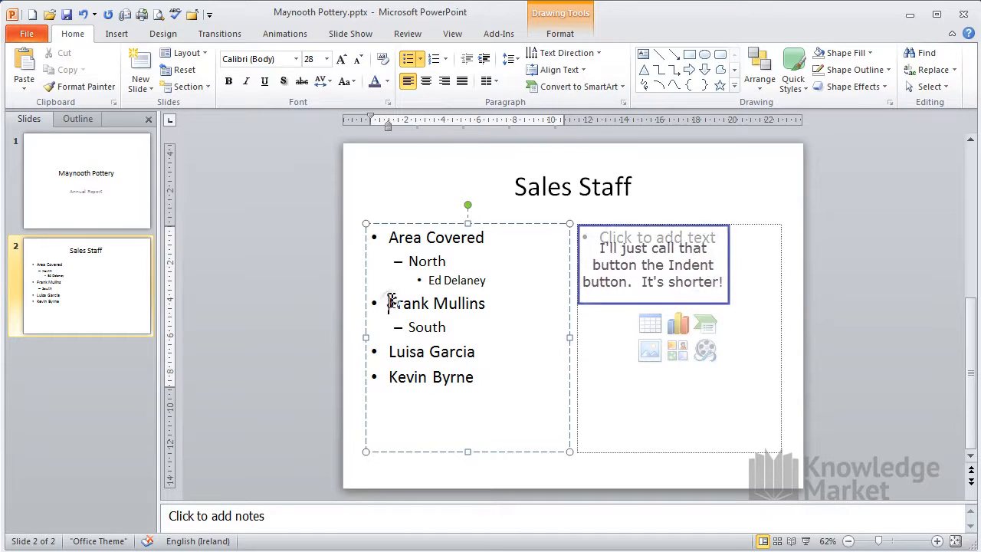
pyautogui.click(484, 59)
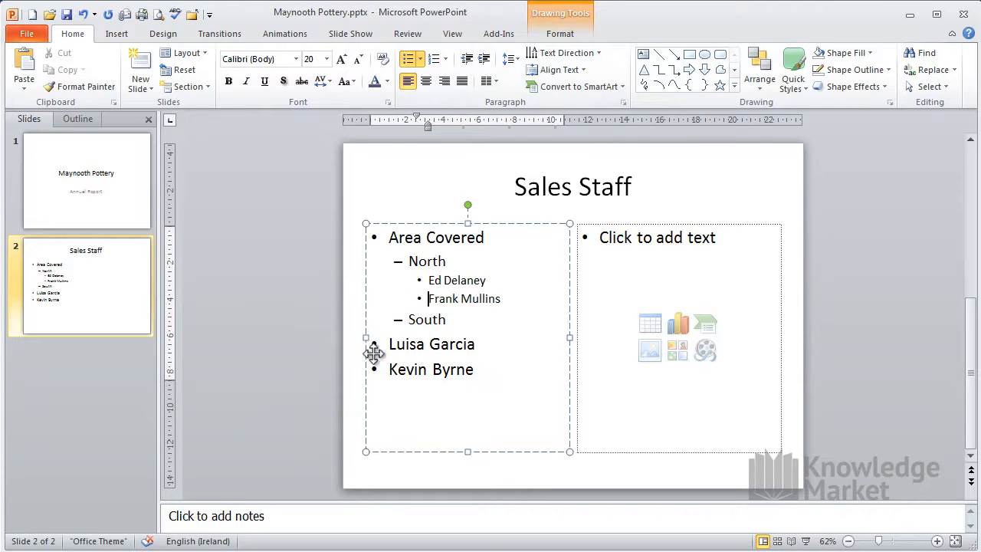
pyautogui.moveTo(389, 344); pyautogui.dragTo(473, 369)
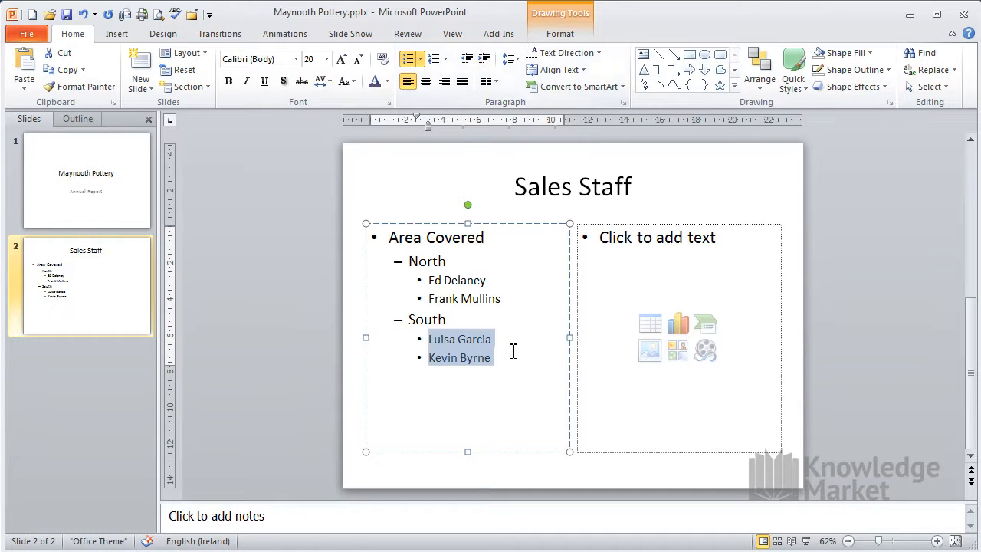
pyautogui.click(511, 358)
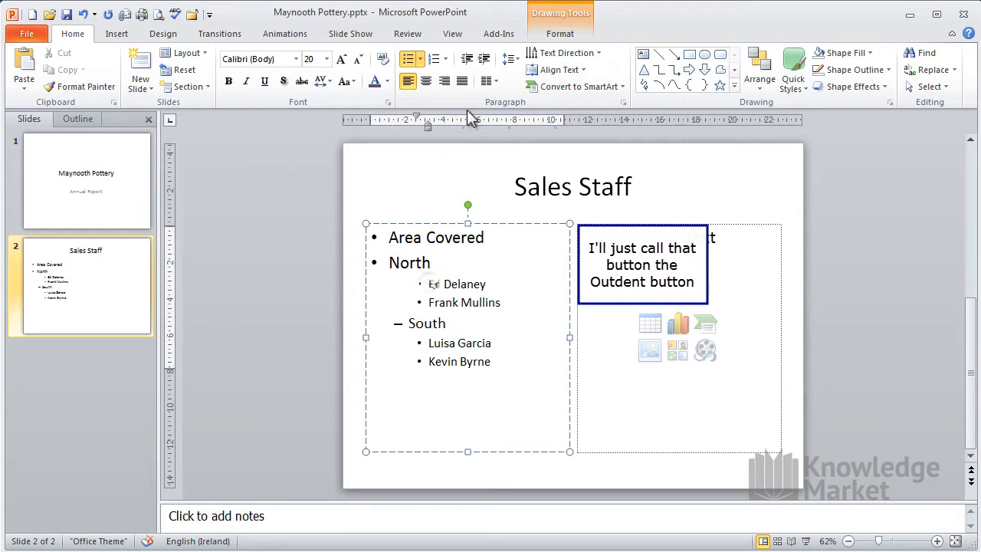
pyautogui.click(468, 59)
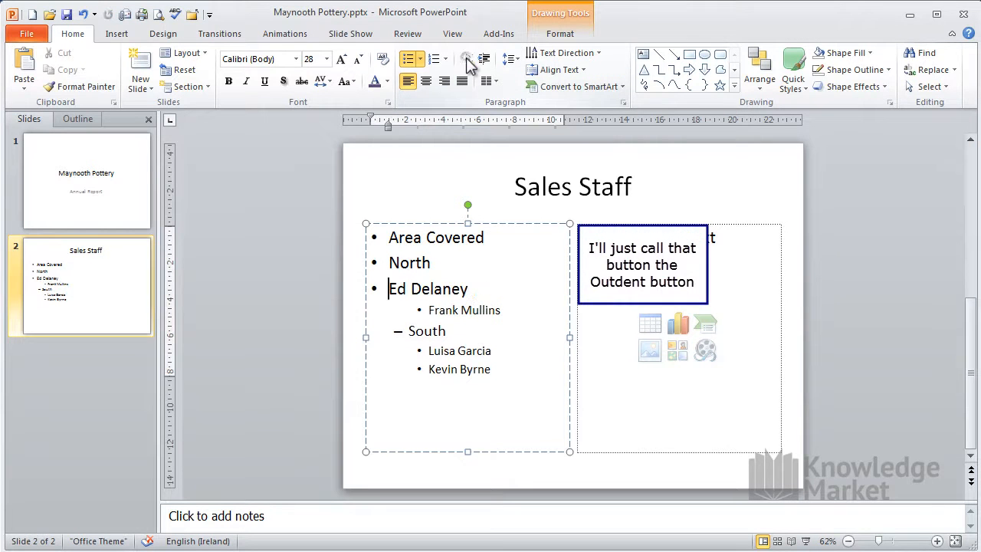
pyautogui.click(483, 58)
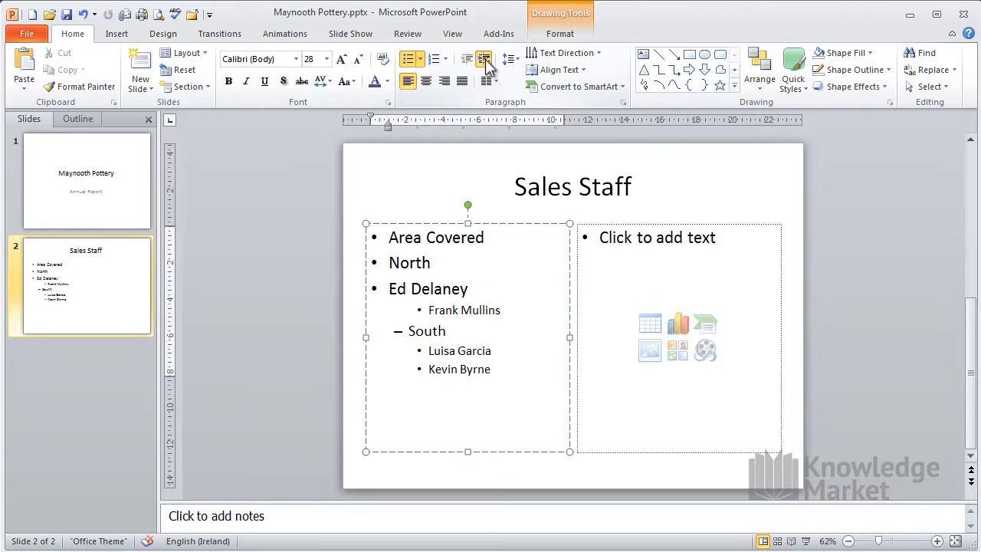